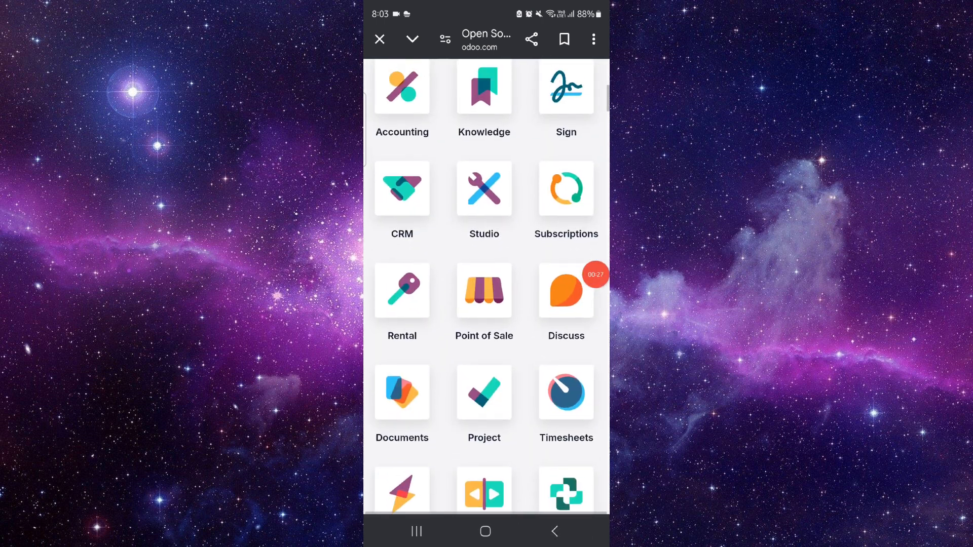
pyautogui.scroll(-3)
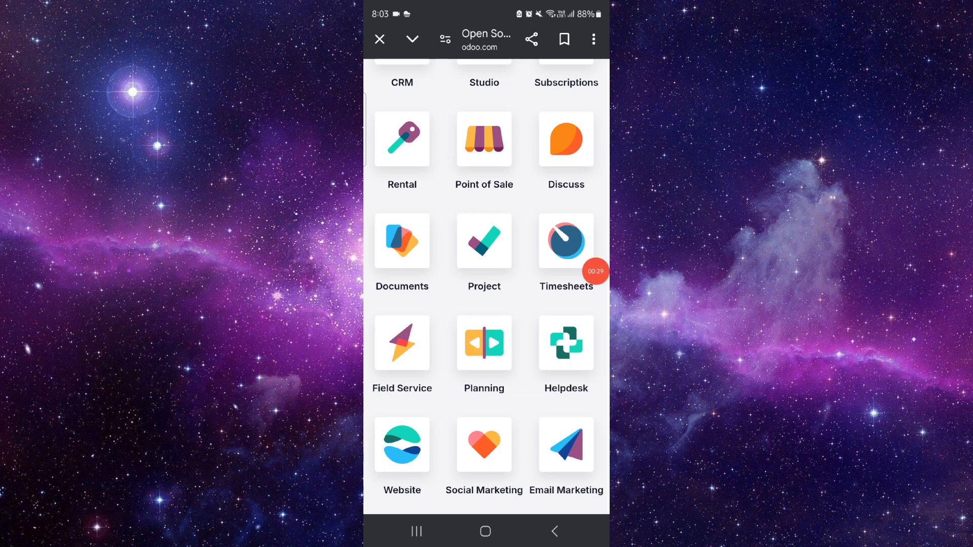